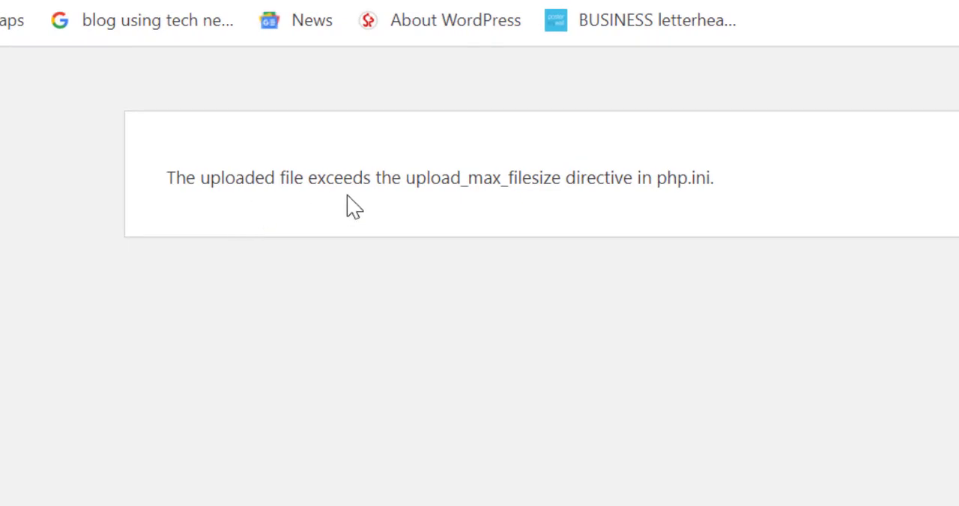
mouse_move(516, 238)
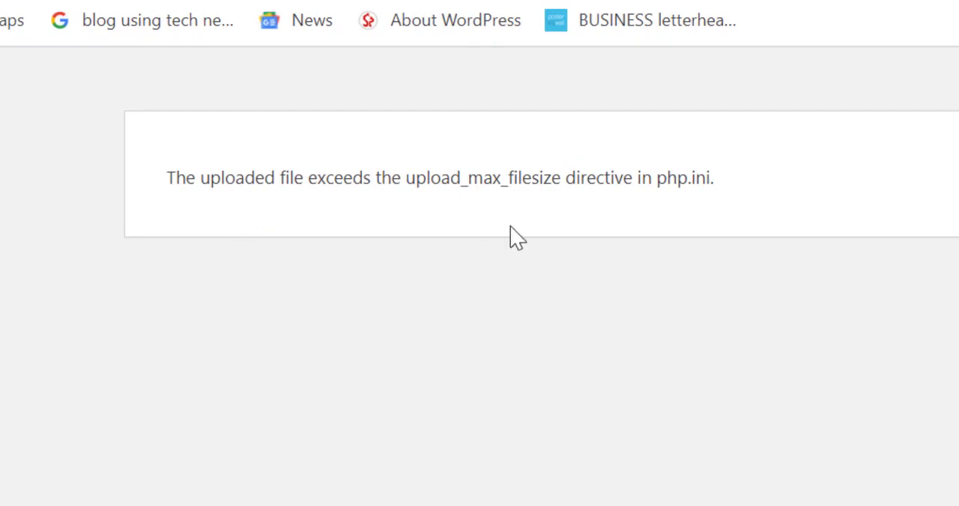
mouse_move(521, 217)
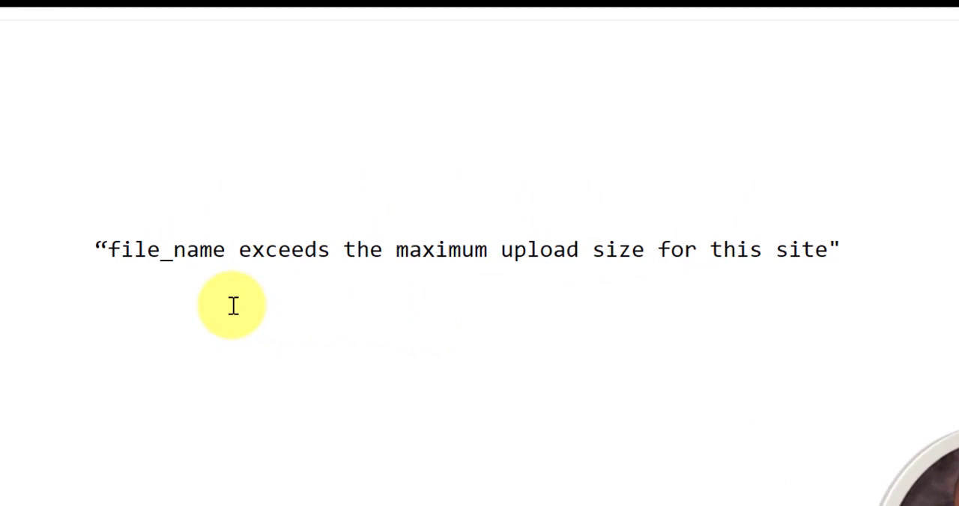
mouse_move(478, 265)
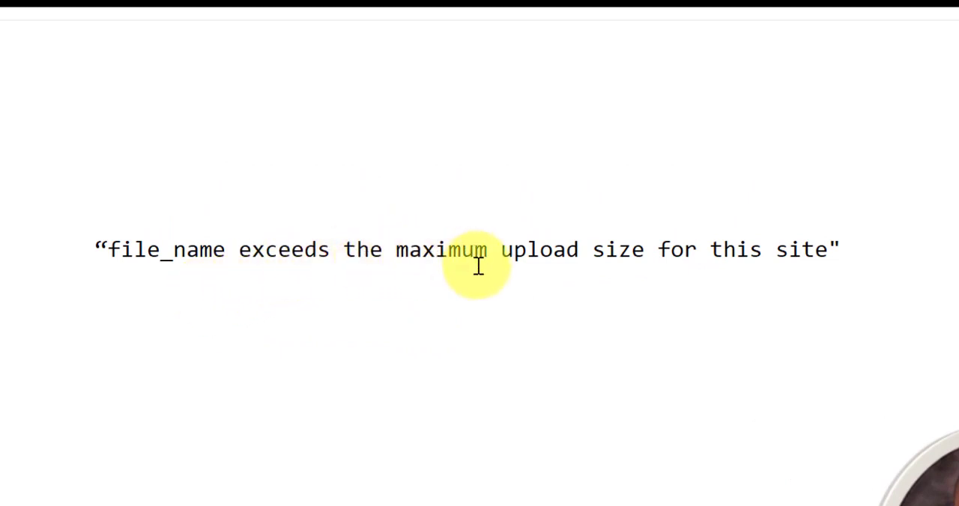
mouse_move(592, 284)
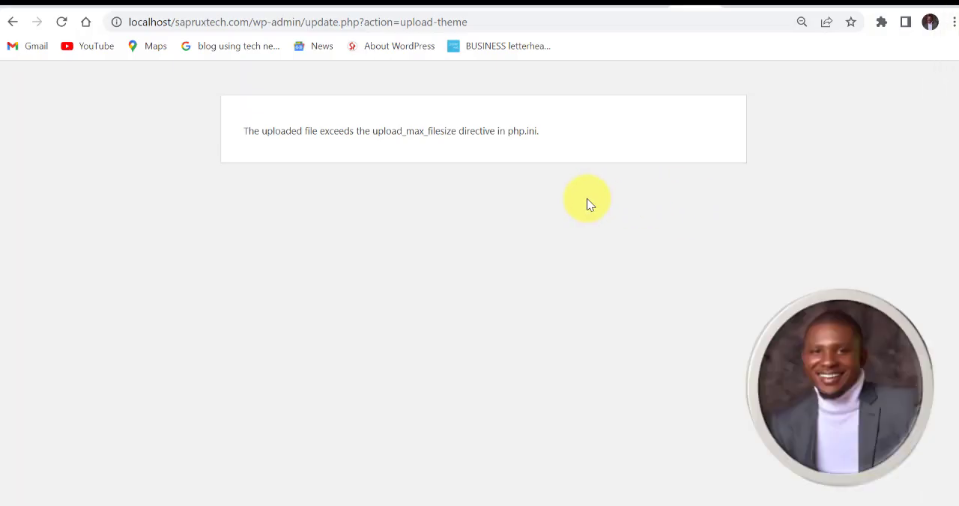
mouse_move(485, 236)
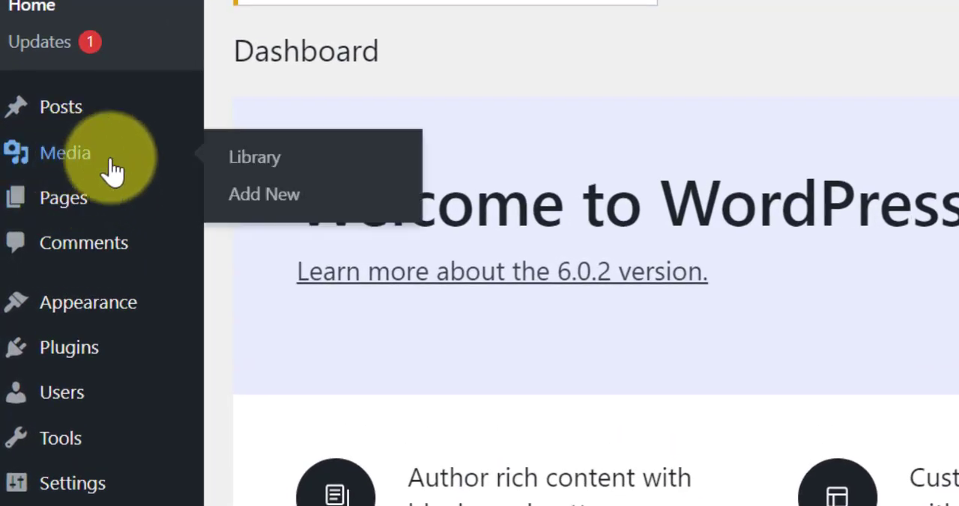
mouse_move(247, 206)
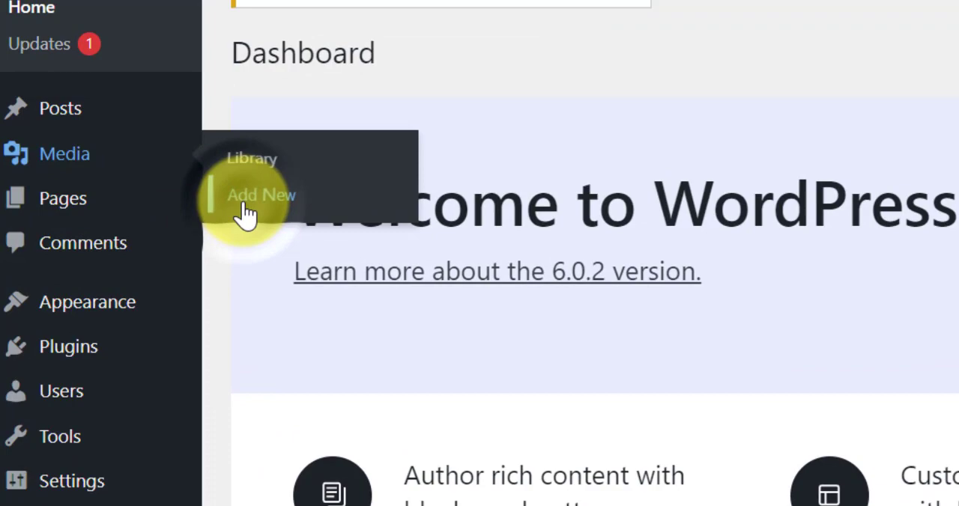
Step: Show the Upload New Media page with its 6 MB maximum upload file size
left_click(260, 195)
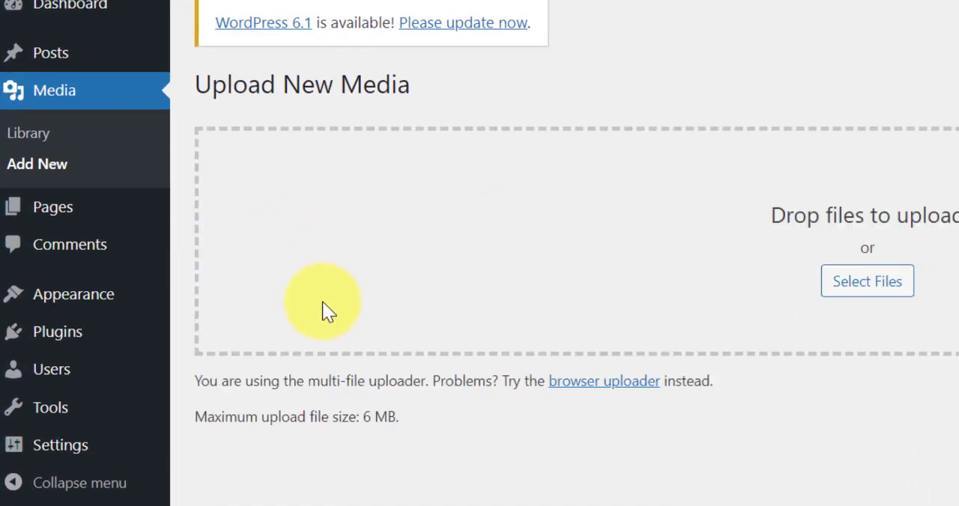
mouse_move(401, 418)
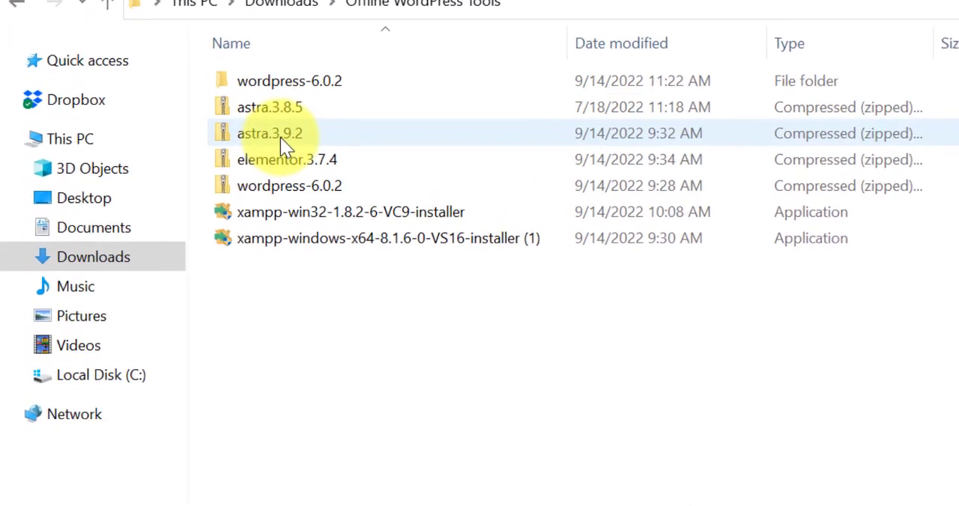
mouse_move(290, 140)
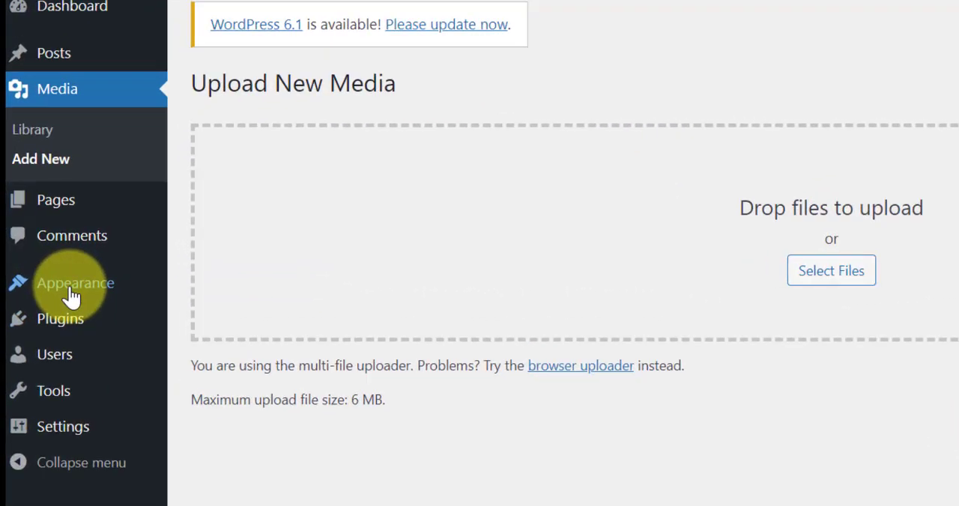
mouse_move(74, 283)
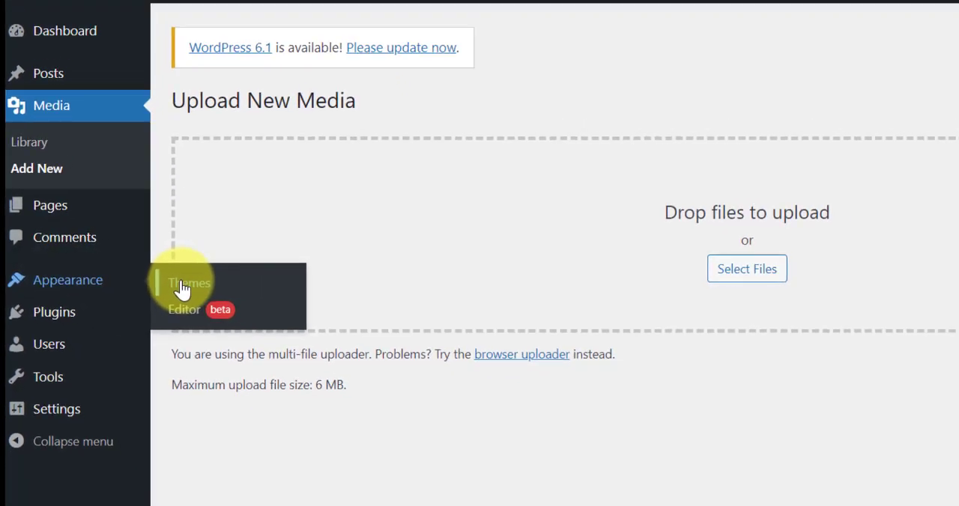
Step: Reach the Upload Theme form from Appearance > Themes > Add New
left_click(190, 284)
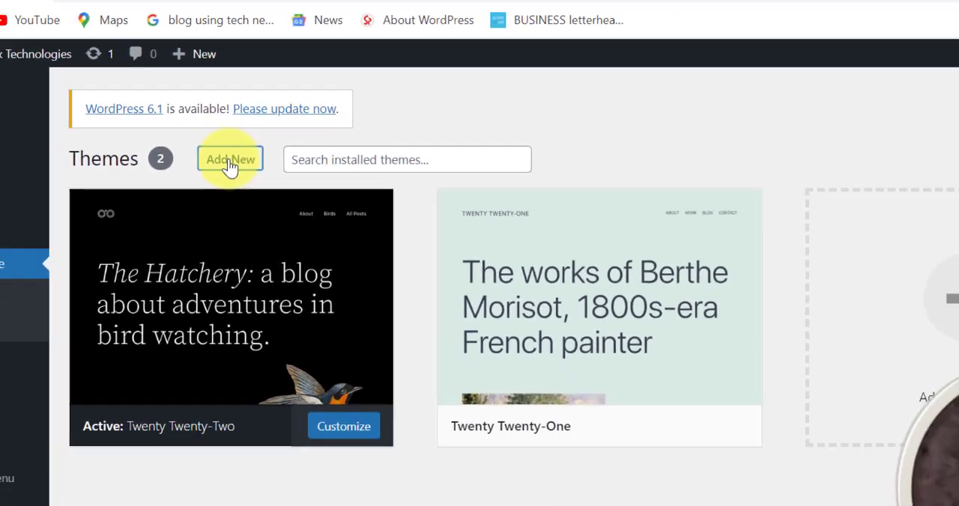
left_click(229, 158)
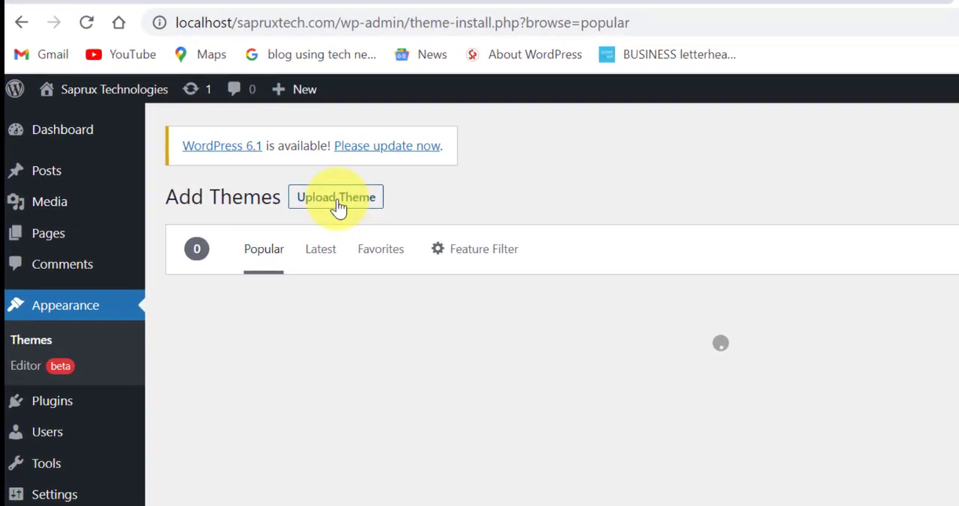
left_click(335, 197)
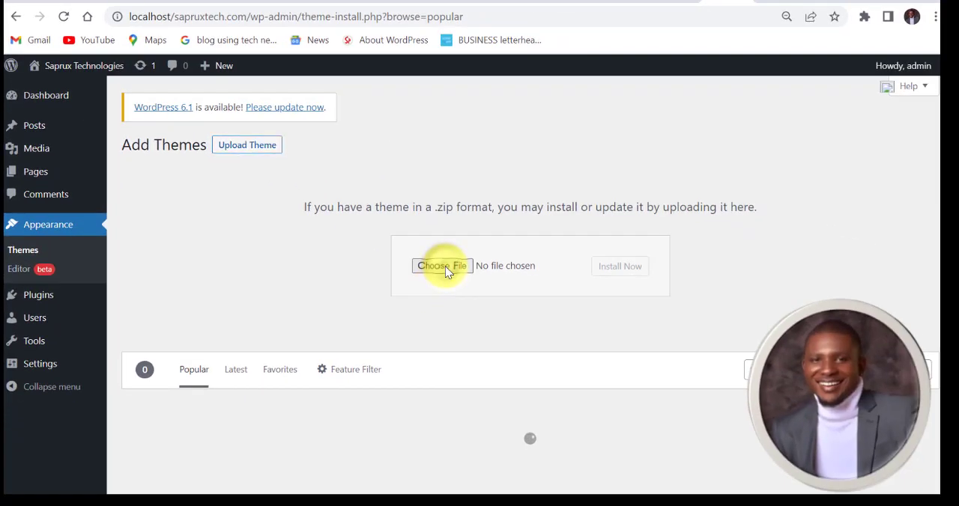
Step: Choose astra.3.9.2.zip from the computer and attempt Install Now
left_click(442, 265)
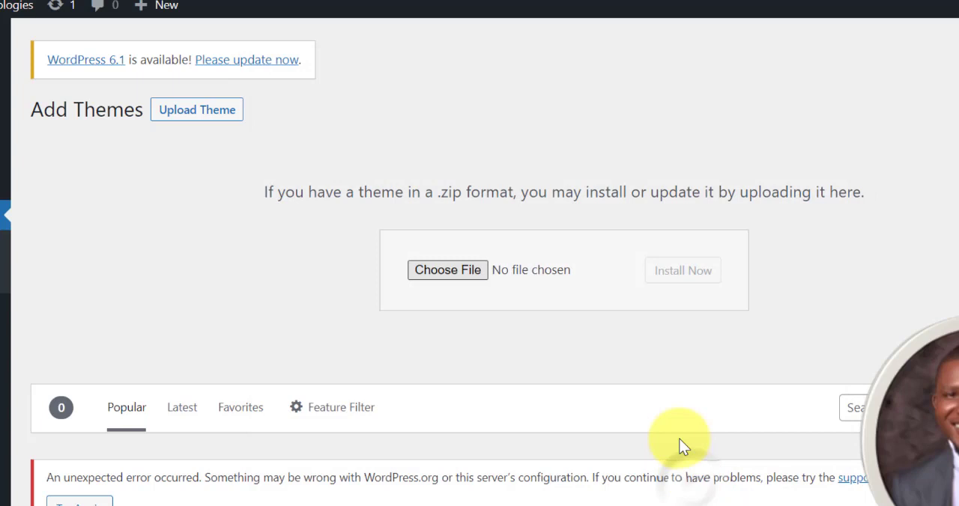
left_click(447, 270)
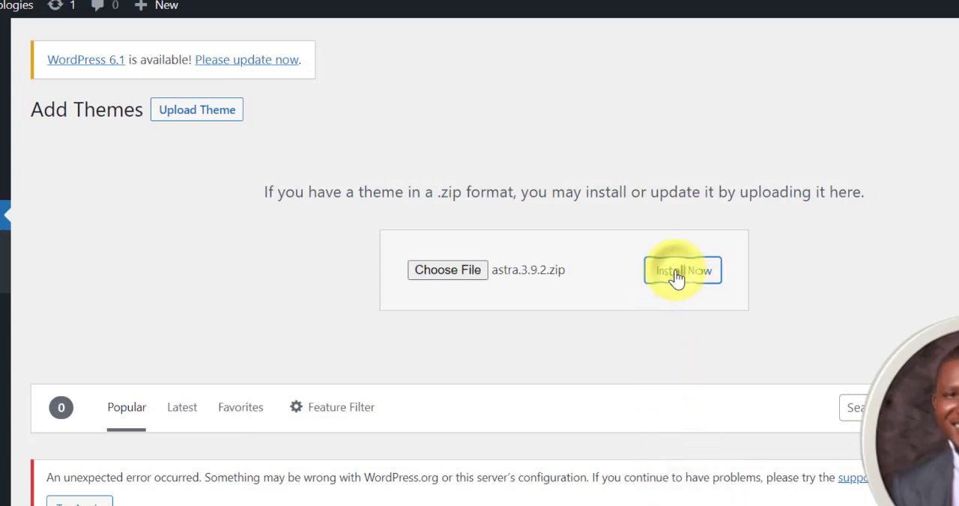
left_click(681, 270)
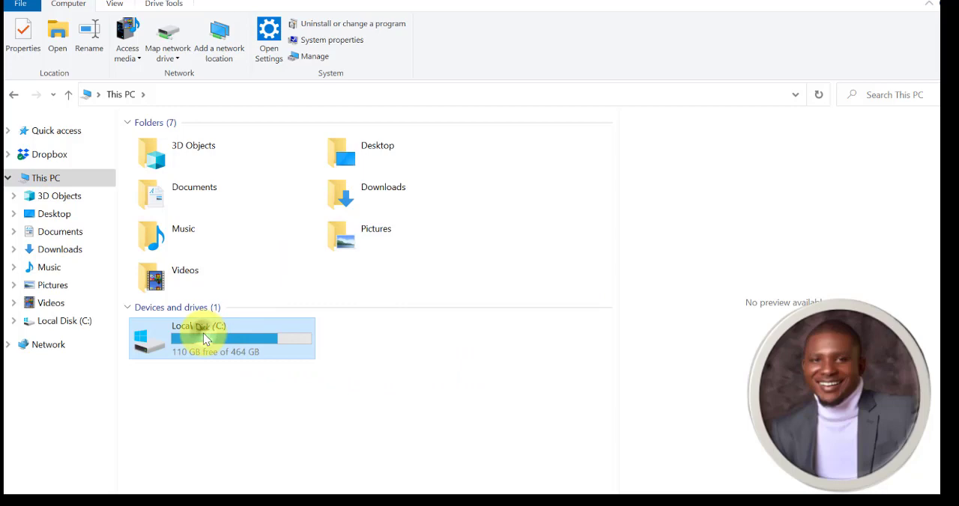
Step: Navigate to C: > xampp > htdocs > sapruxtech.com in File Explorer
double_click(206, 337)
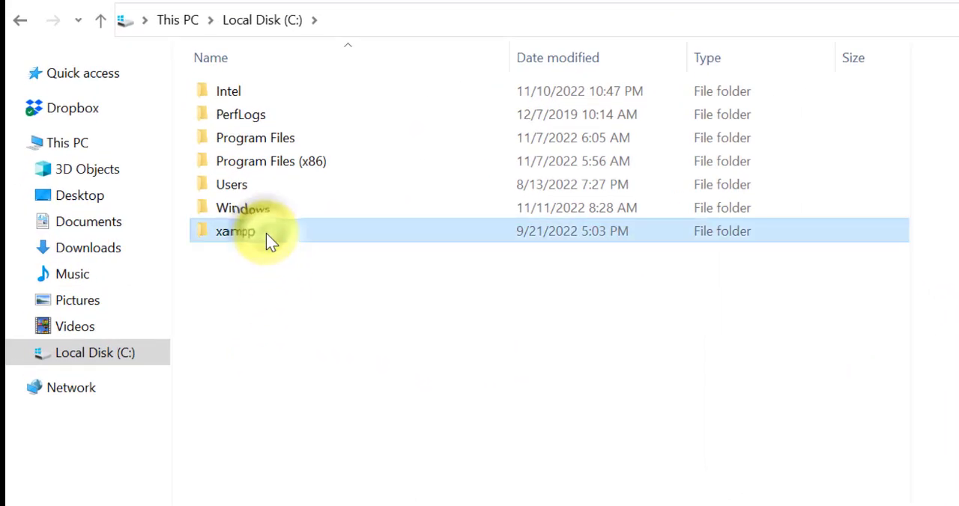
double_click(234, 231)
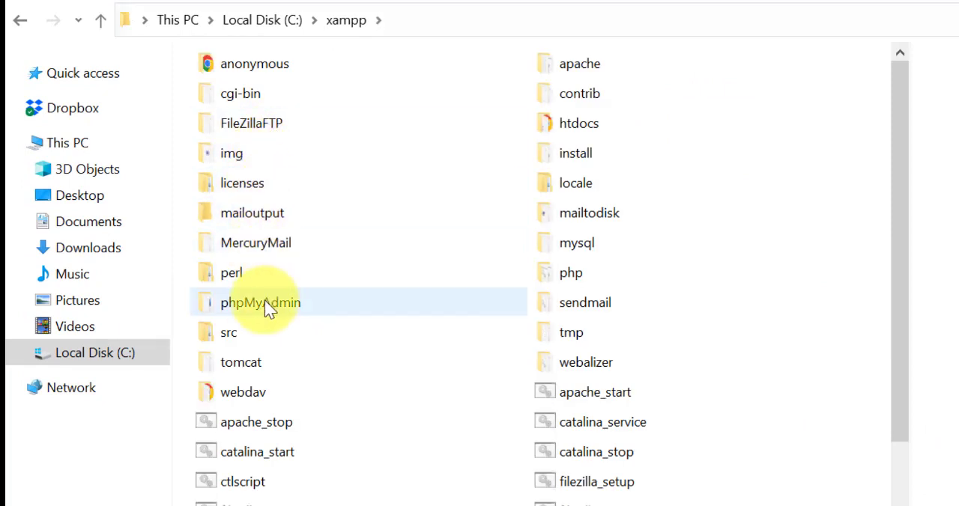
mouse_move(586, 129)
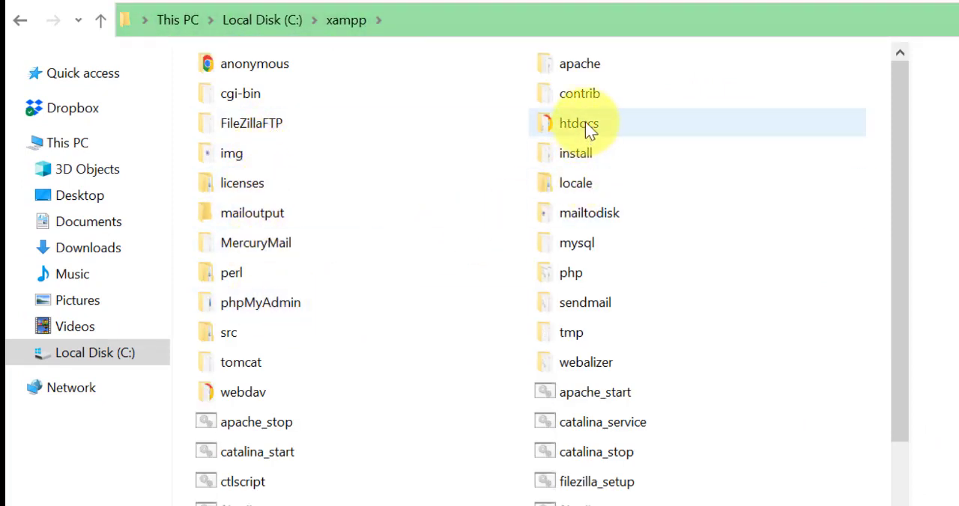
double_click(578, 123)
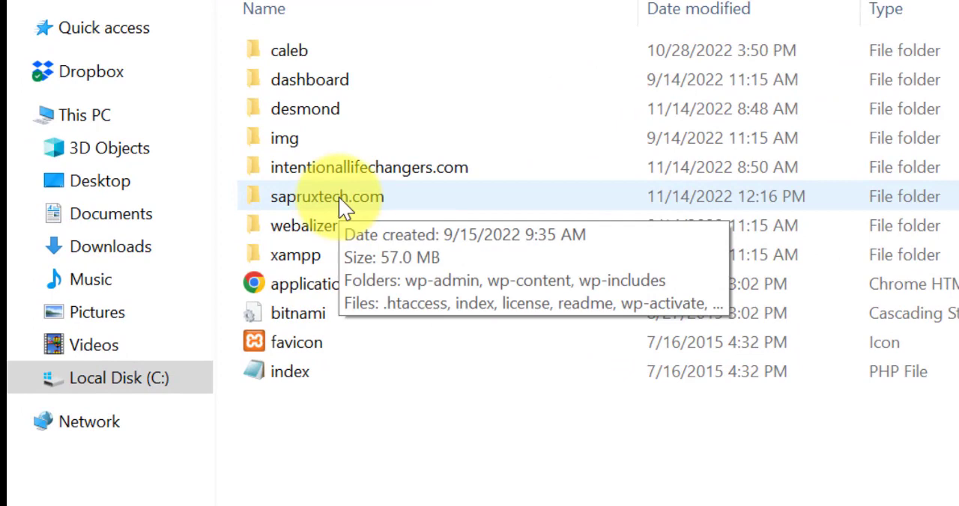
double_click(328, 196)
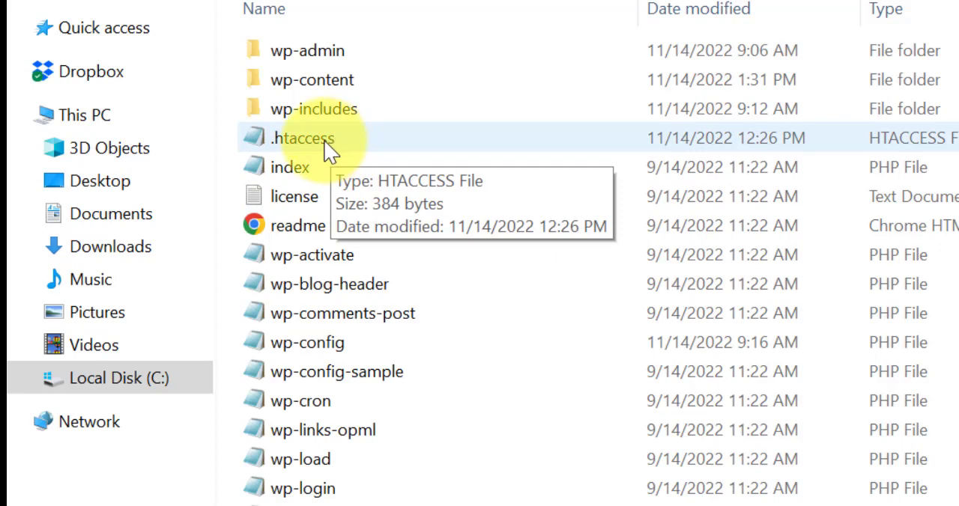
Step: Open the site's .htaccess file in Notepad for editing
left_click(323, 138)
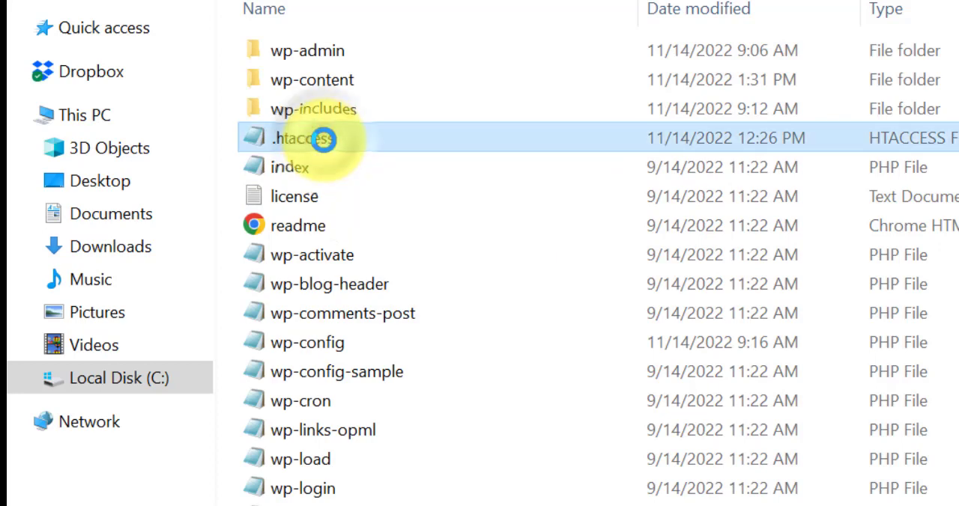
right_click(321, 139)
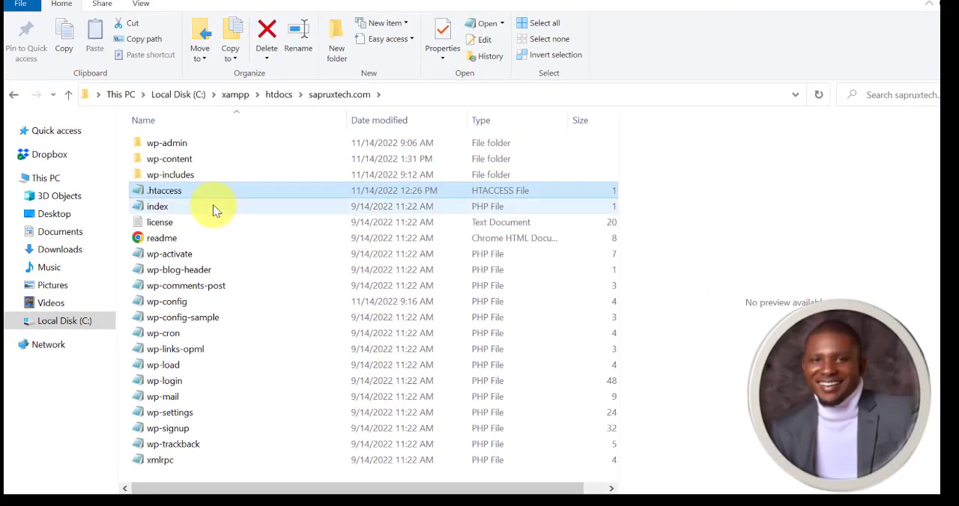
double_click(163, 190)
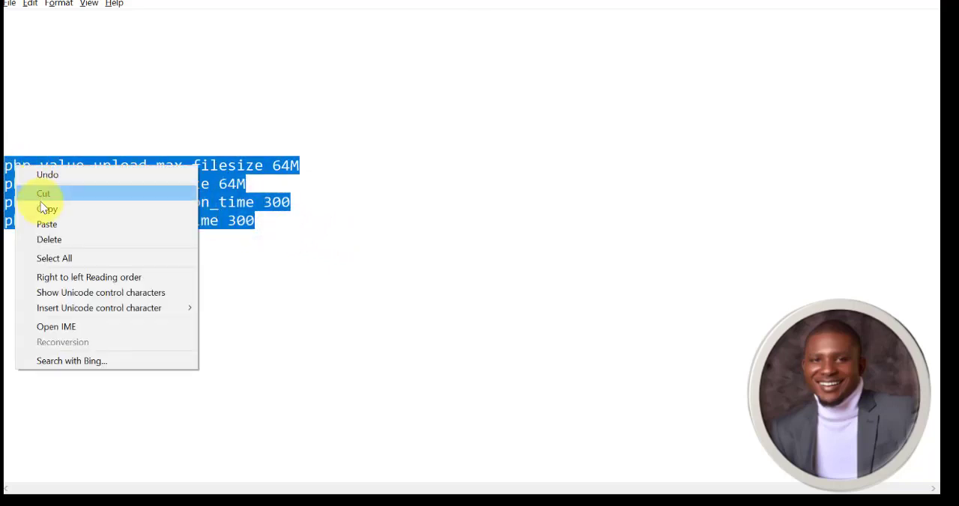
mouse_move(47, 210)
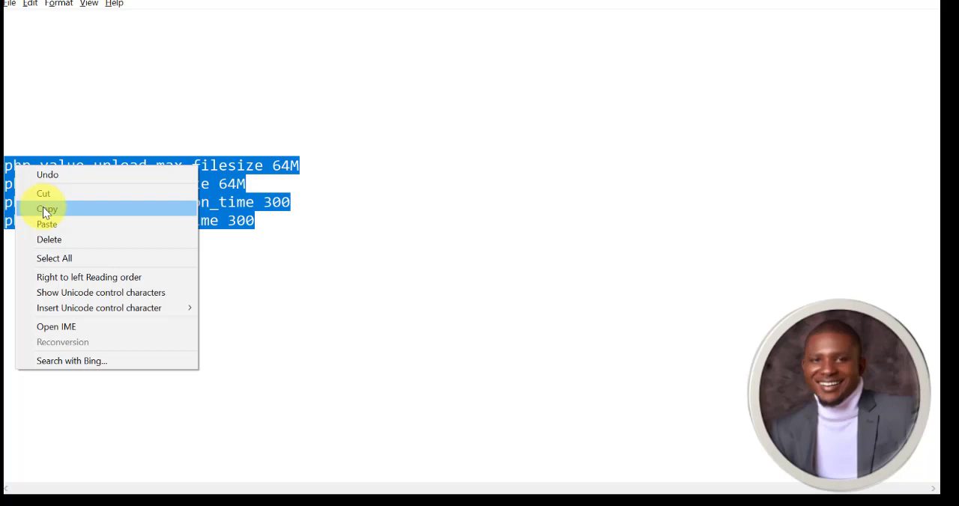
Step: Copy the four php_value directive lines (64M sizes, 300 times)
left_click(46, 208)
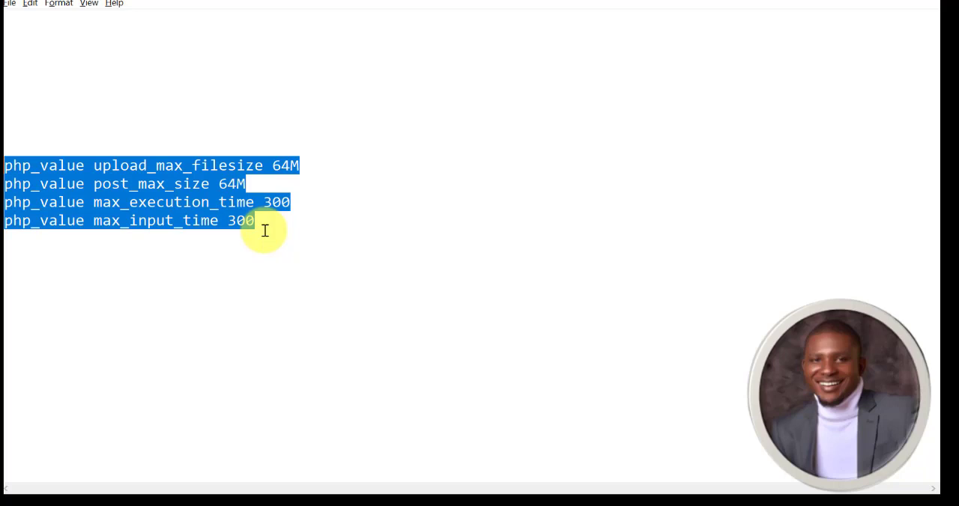
mouse_move(867, 14)
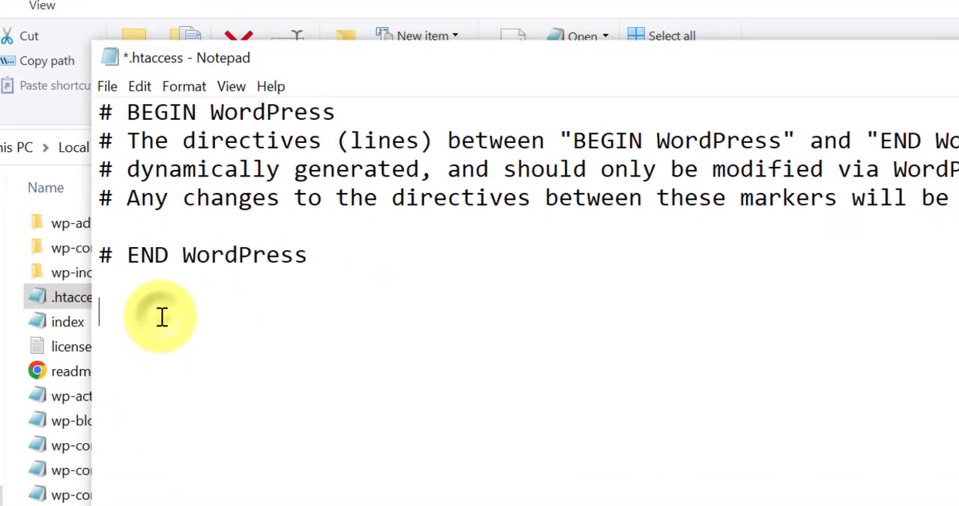
Step: Add the php_value lines after END WordPress with upload and post sizes at 128M, save and close
type("php_value upload_max_filesize 64M")
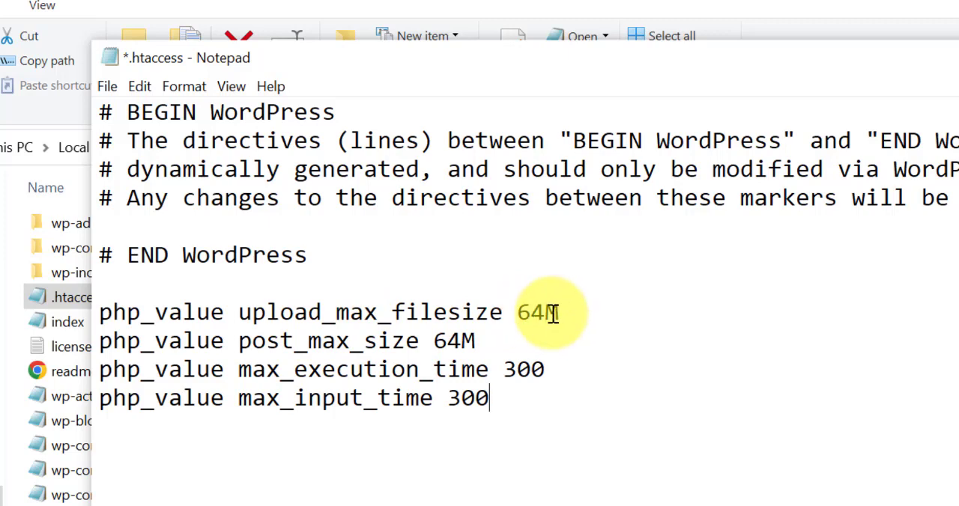
mouse_move(254, 361)
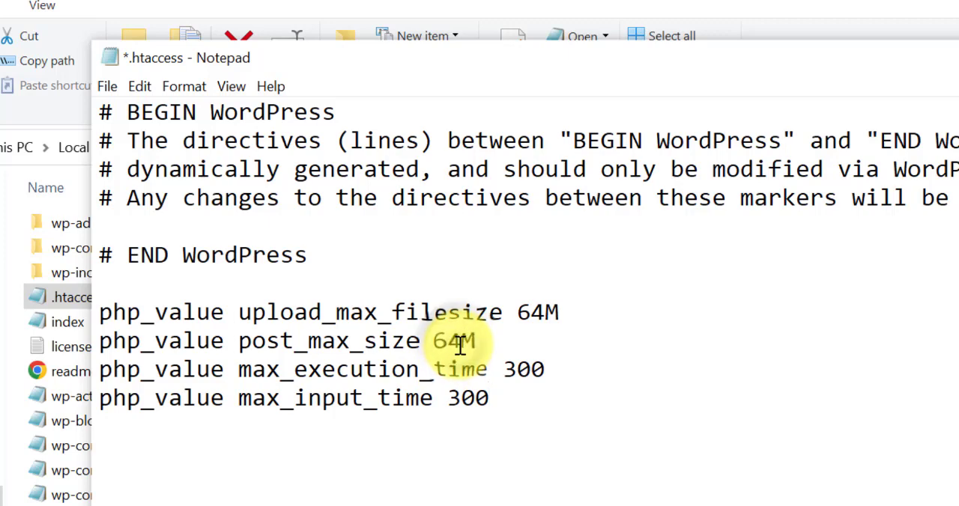
key("Backspace")
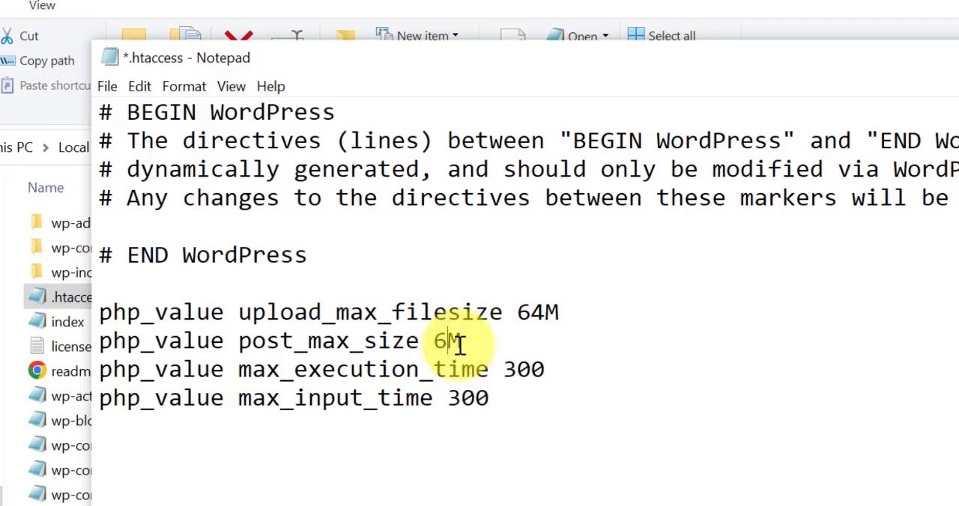
type("128")
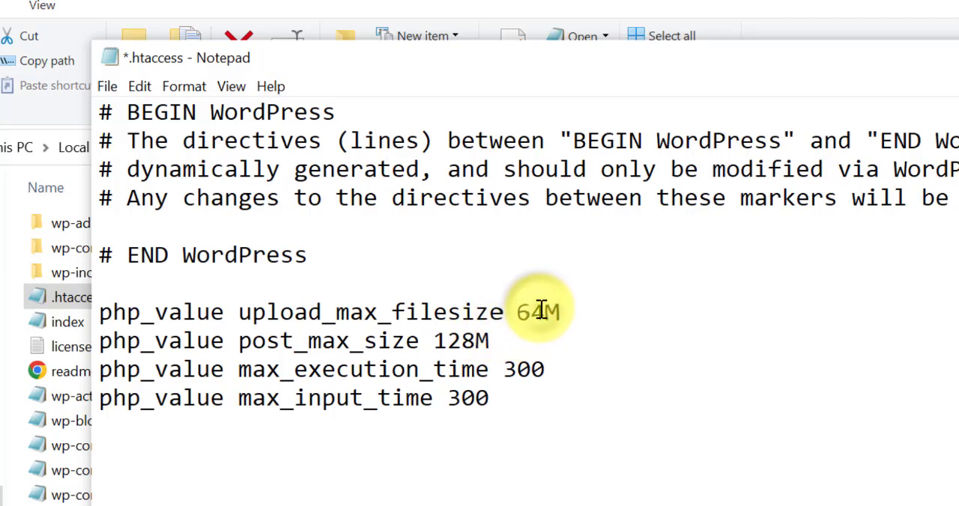
type("128M")
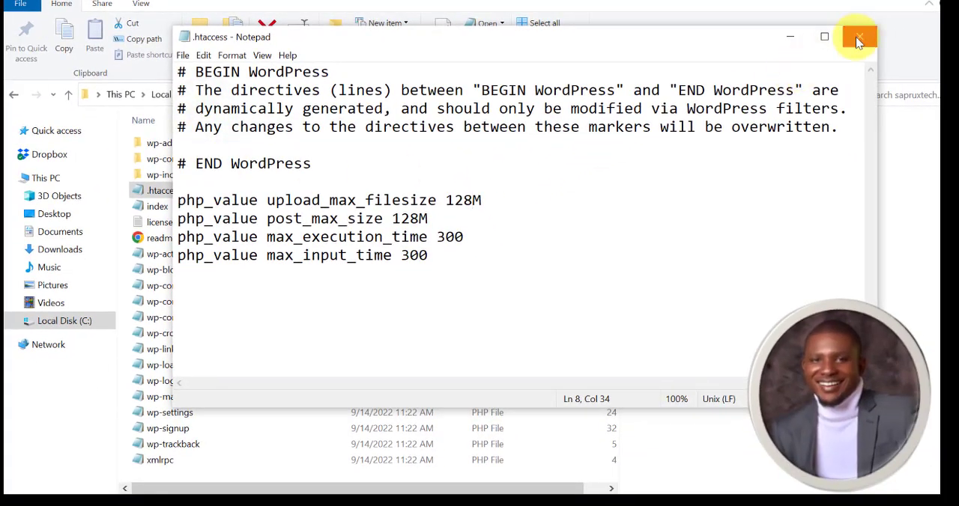
left_click(860, 37)
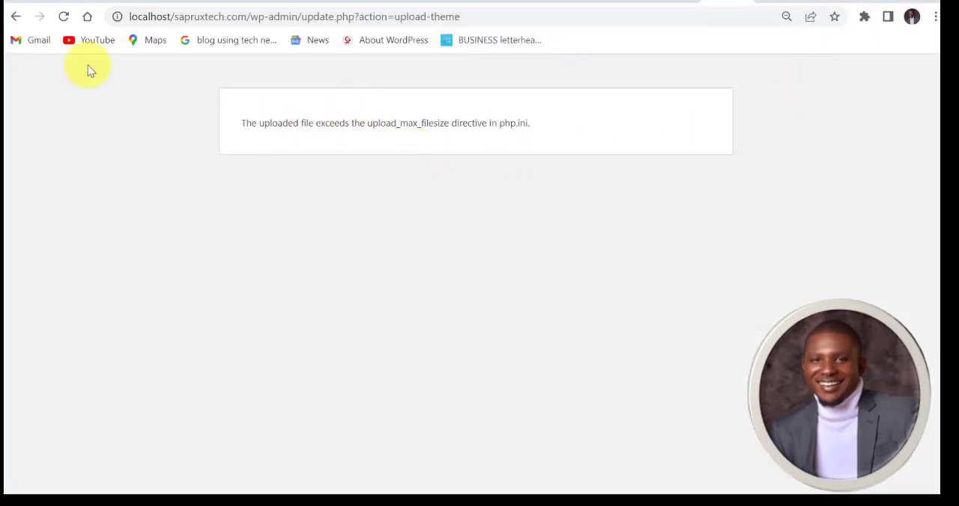
Step: Leave the error page and confirm Upload New Media now reads 128 MB maximum
left_click(13, 18)
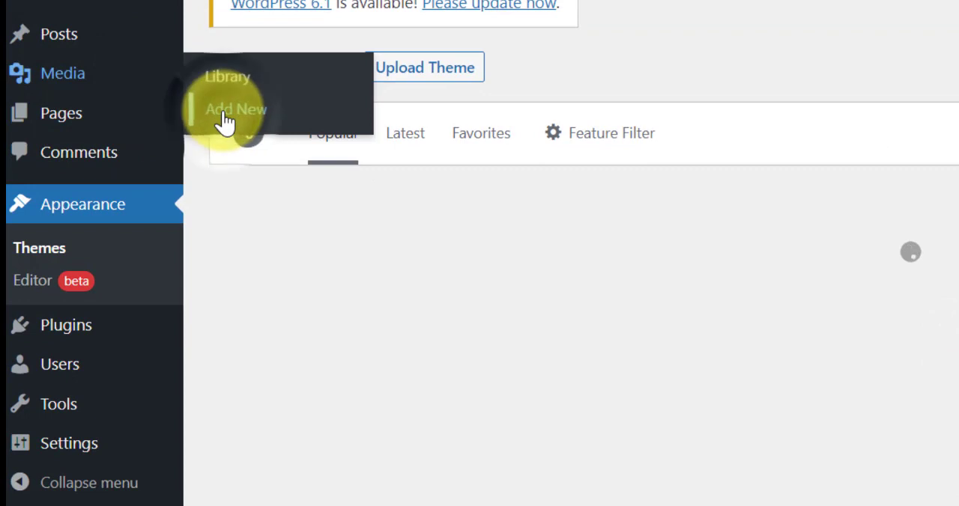
left_click(236, 109)
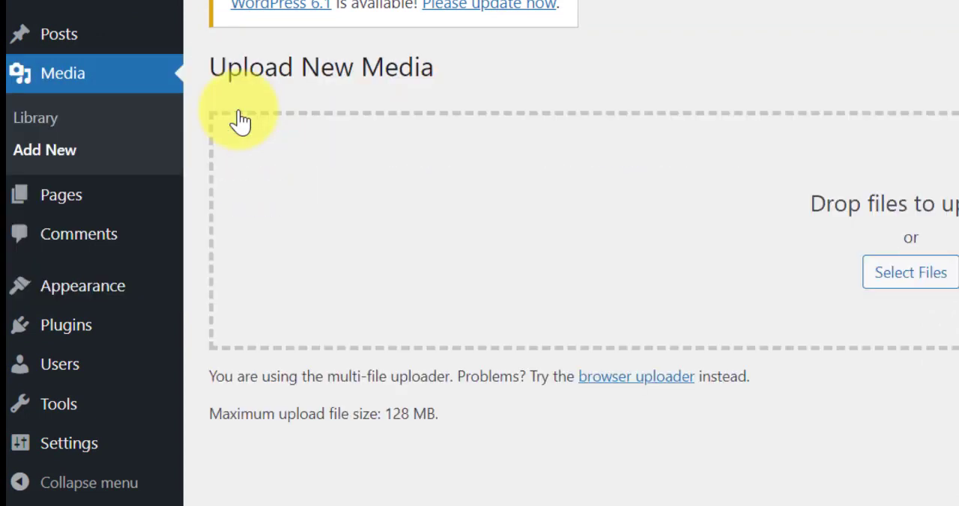
mouse_move(298, 446)
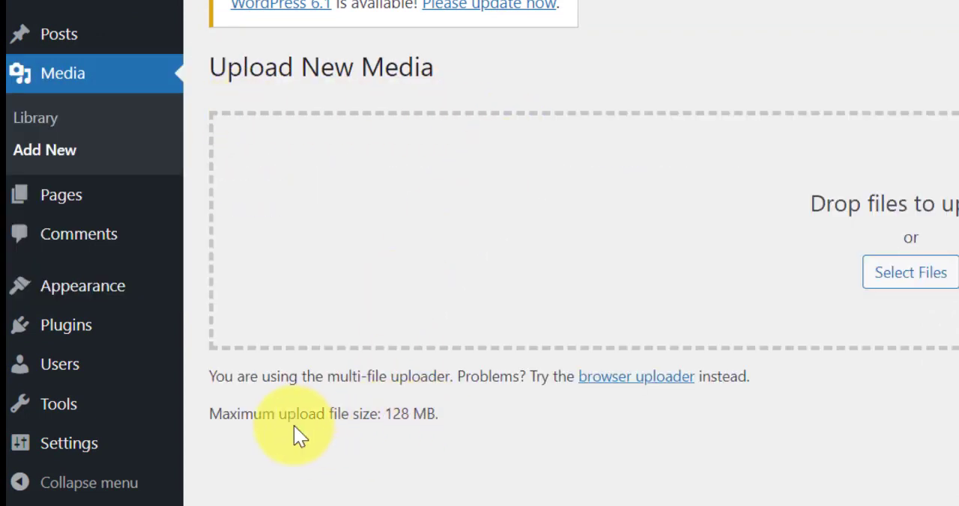
mouse_move(386, 414)
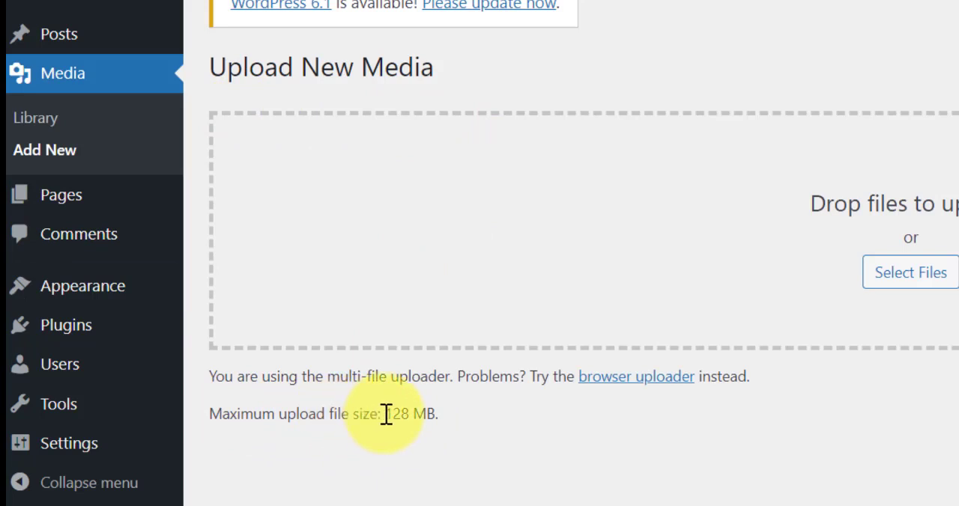
mouse_move(252, 197)
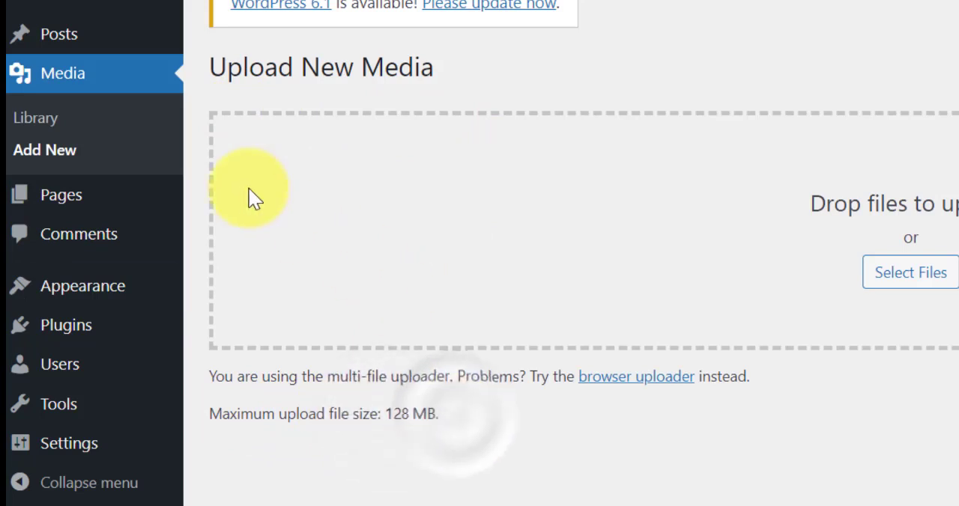
mouse_move(83, 286)
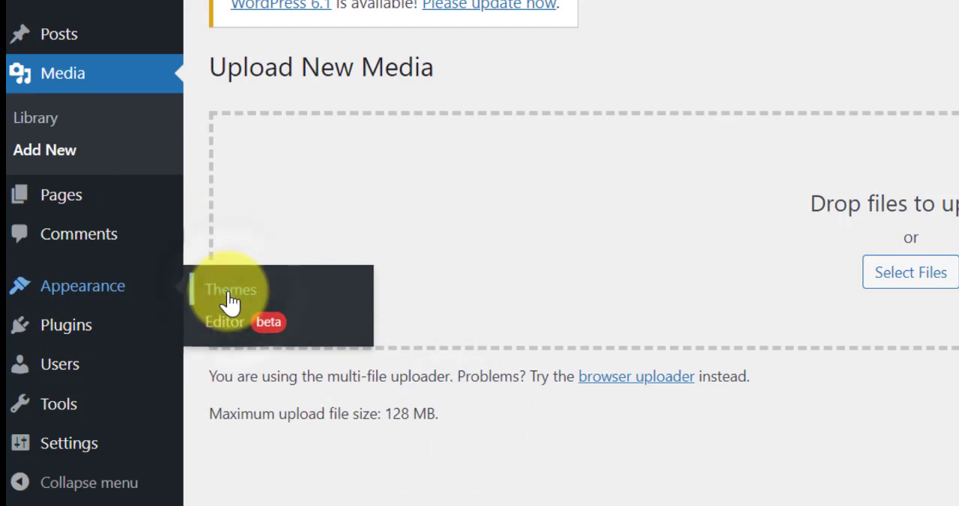
Step: Reach the Upload Theme form again from Appearance > Themes > Add New
left_click(230, 290)
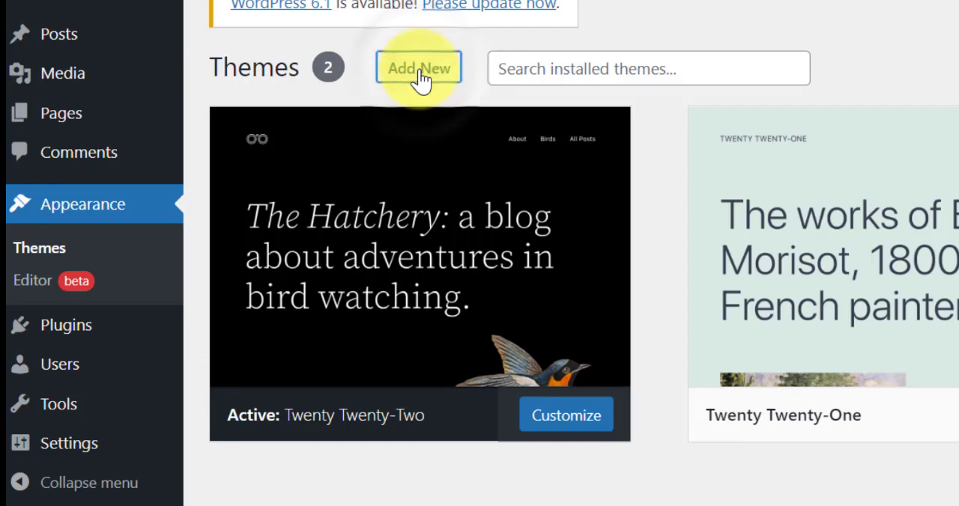
left_click(419, 68)
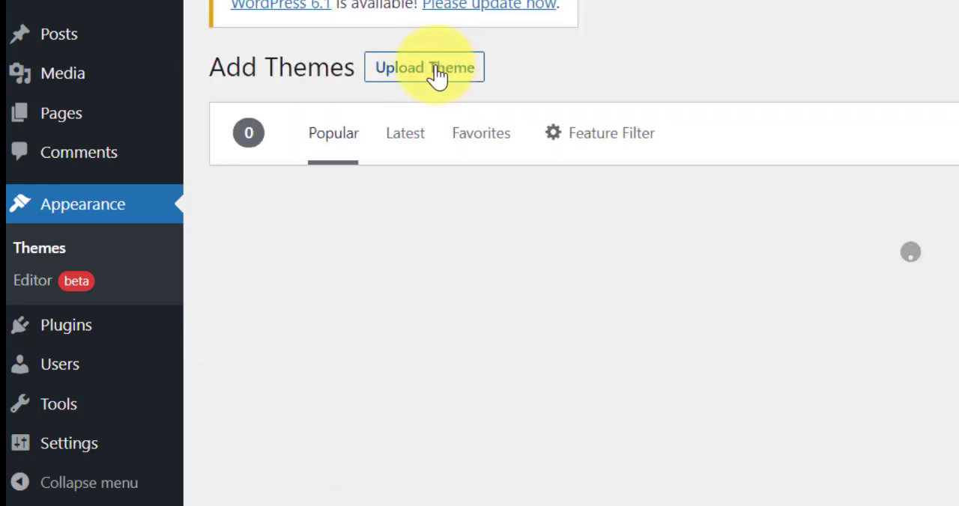
left_click(424, 67)
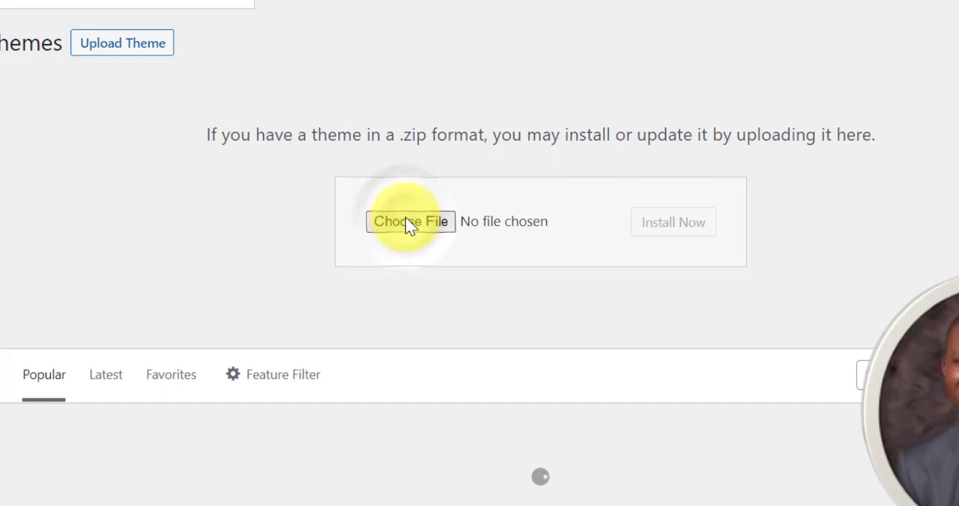
Step: Select astra.3.9.2.zip from disk and start Install Now
left_click(411, 221)
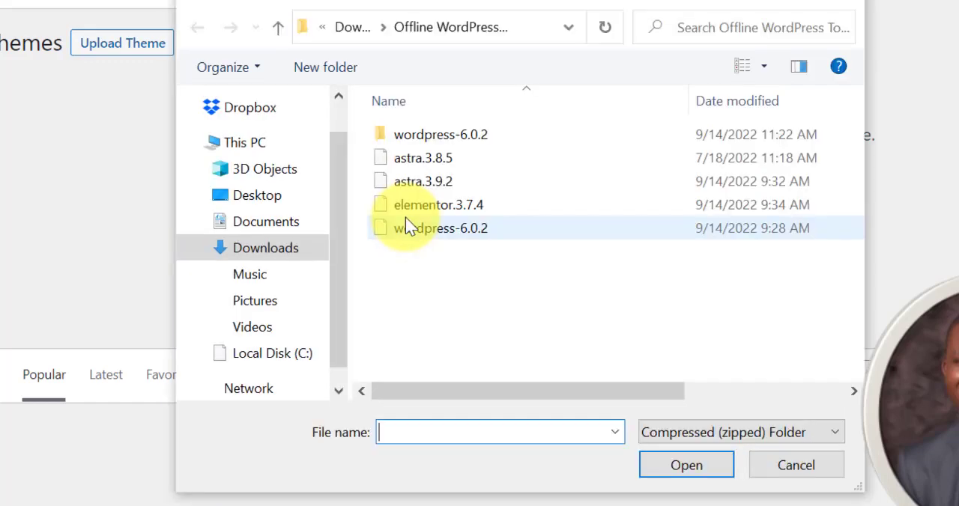
left_click(420, 181)
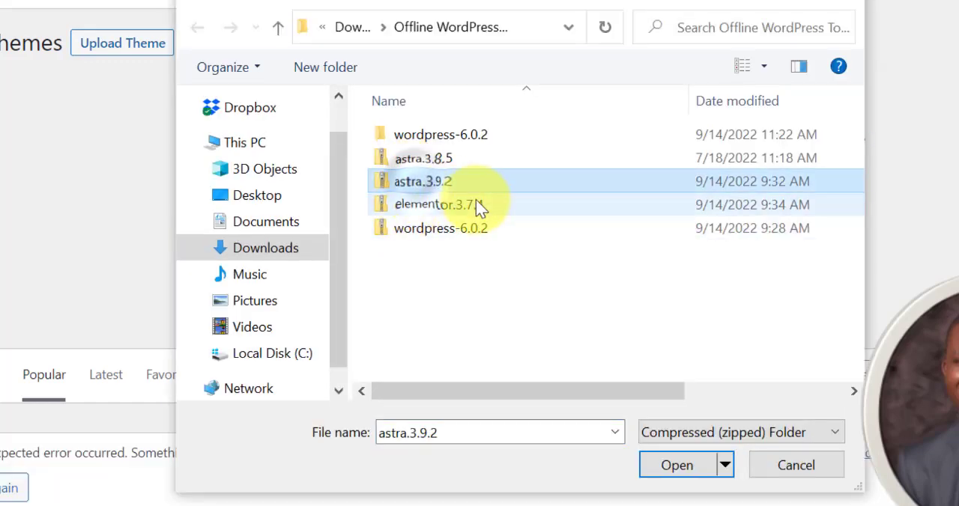
left_click(677, 464)
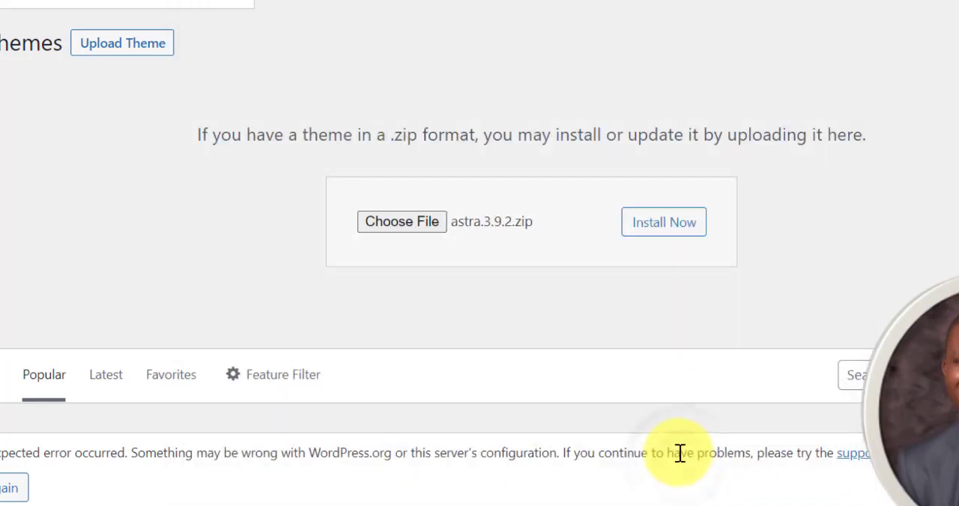
left_click(663, 222)
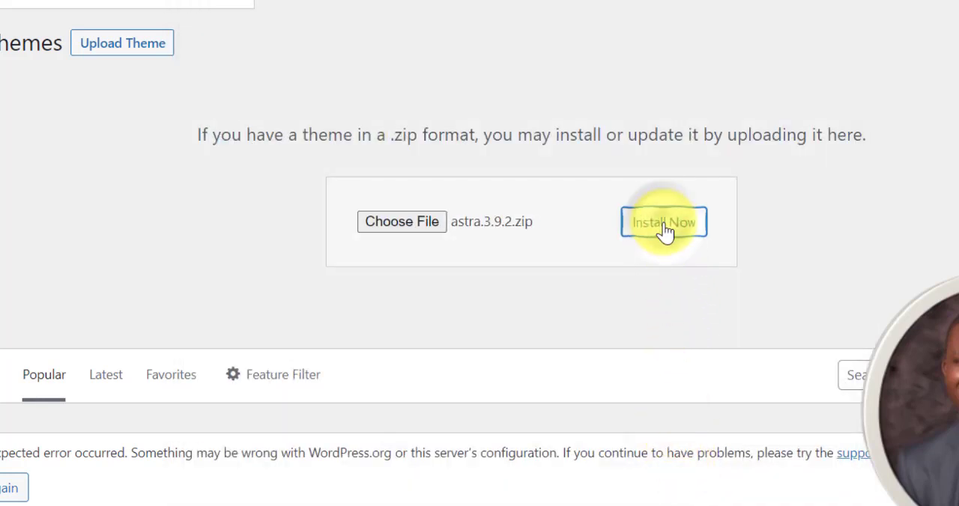
left_click(663, 221)
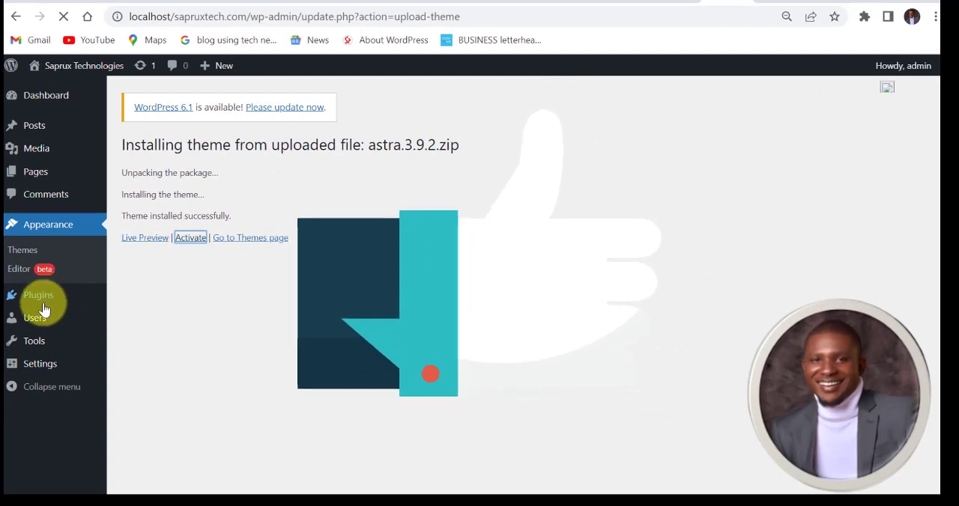
mouse_move(139, 346)
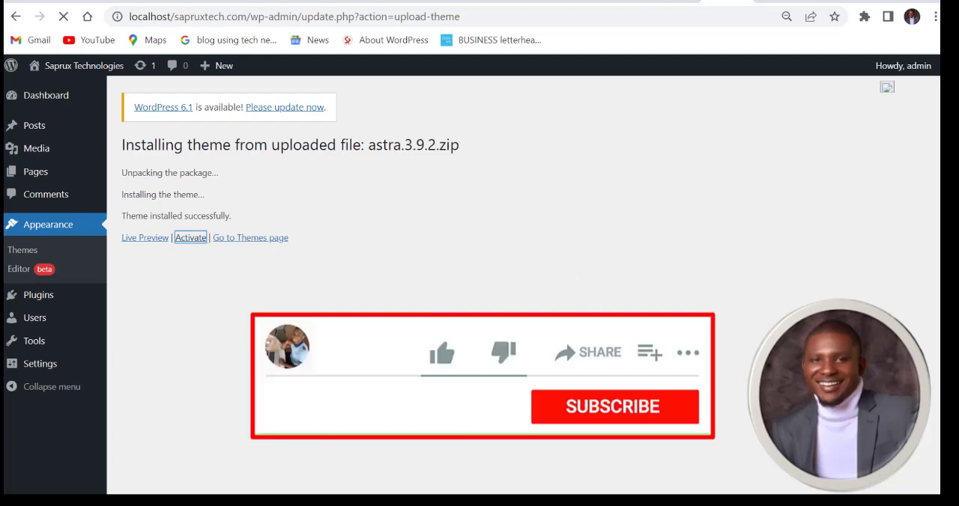
Step: Let the Astra theme package unpack until it reports installed successfully
left_click(614, 408)
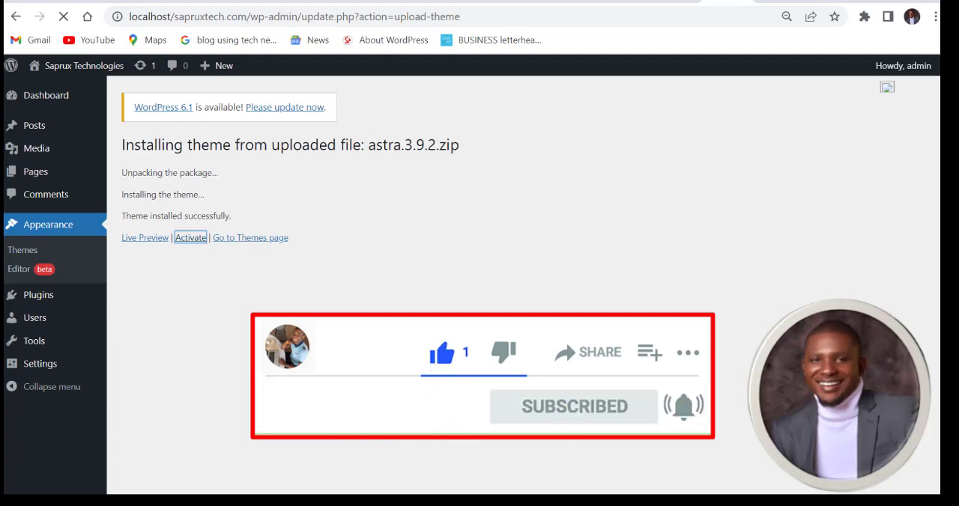